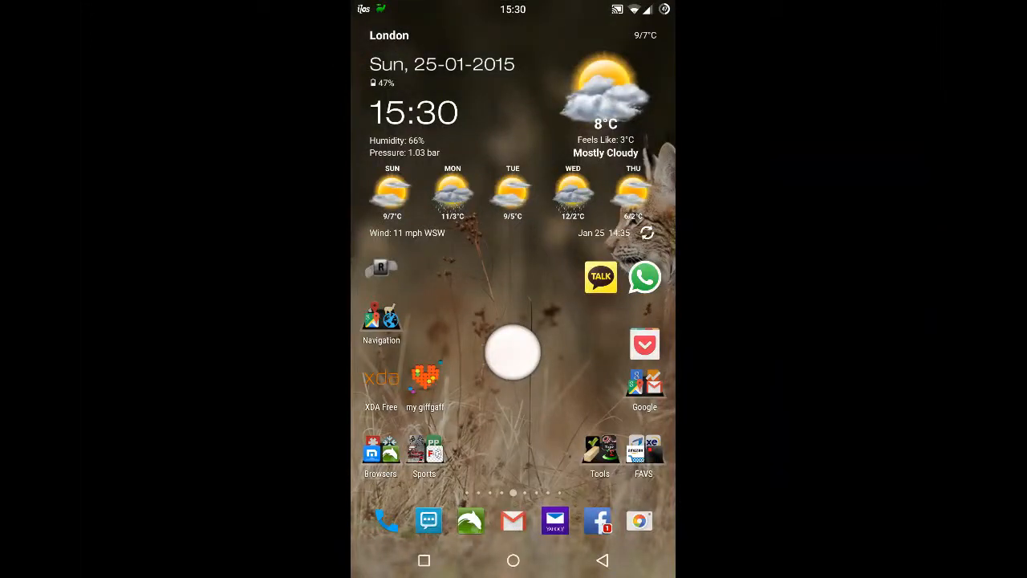
Step: Launch Quadrant Standard from the Tools folder on the home screen
{"action": "left_click", "coordinate": [600, 448]}
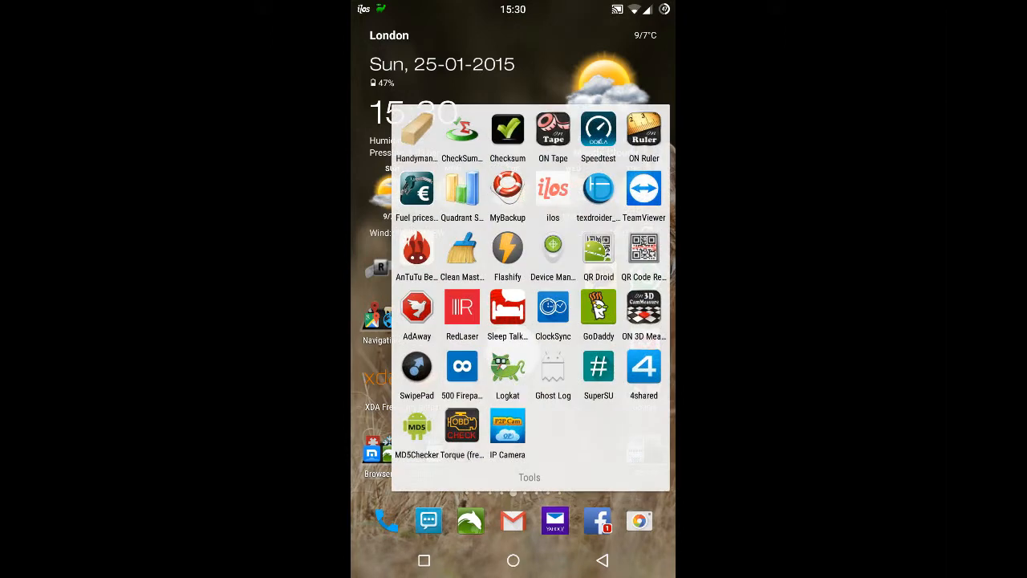
{"action": "left_click", "coordinate": [463, 188]}
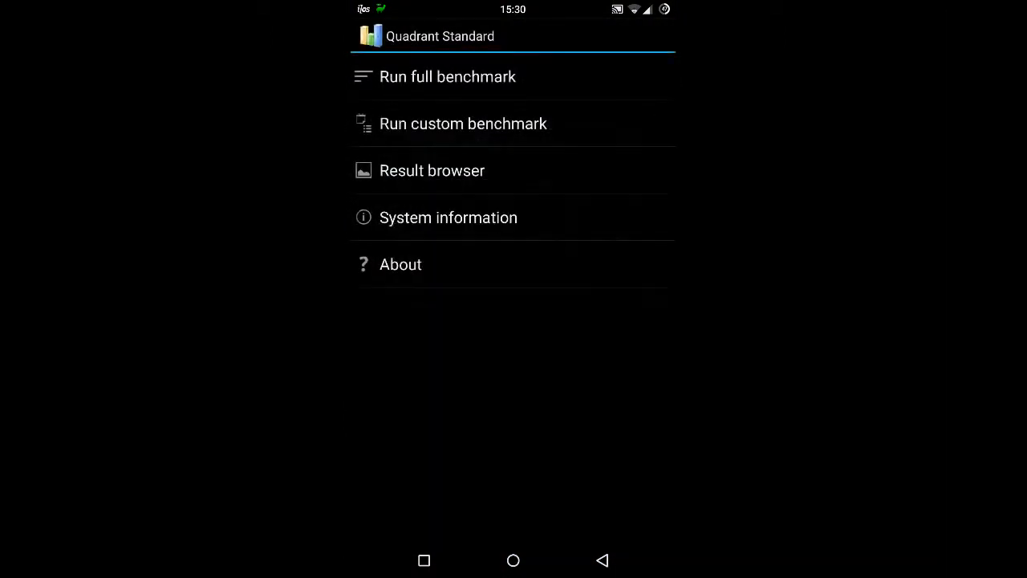
Step: Run the full Quadrant benchmark and send results, scoring this device at 12025
{"action": "left_click", "coordinate": [447, 77]}
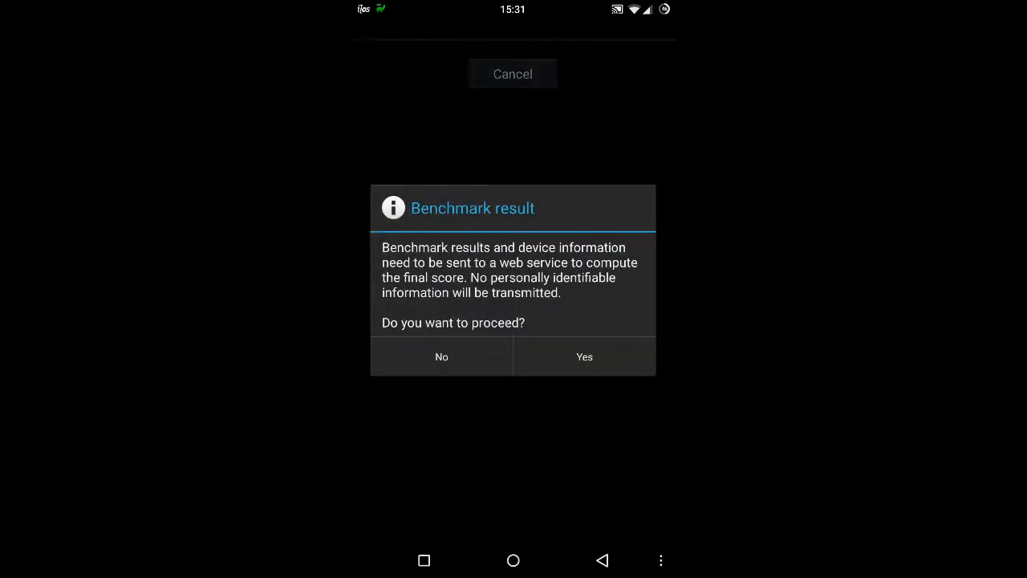
{"action": "left_click", "coordinate": [584, 356]}
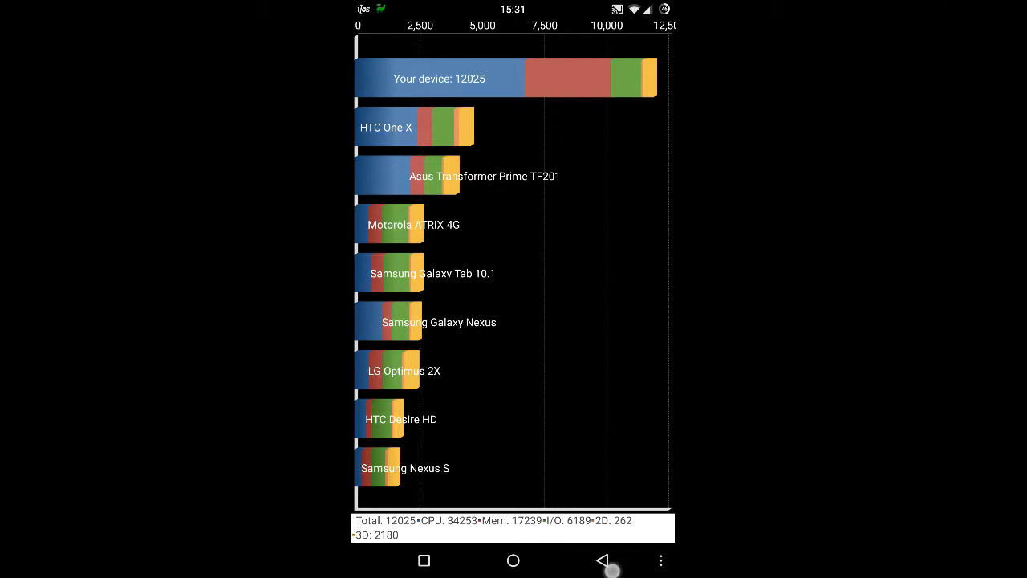
Step: Leave the Quadrant results chart and reach the Play Store's My apps list
{"action": "left_click", "coordinate": [603, 560]}
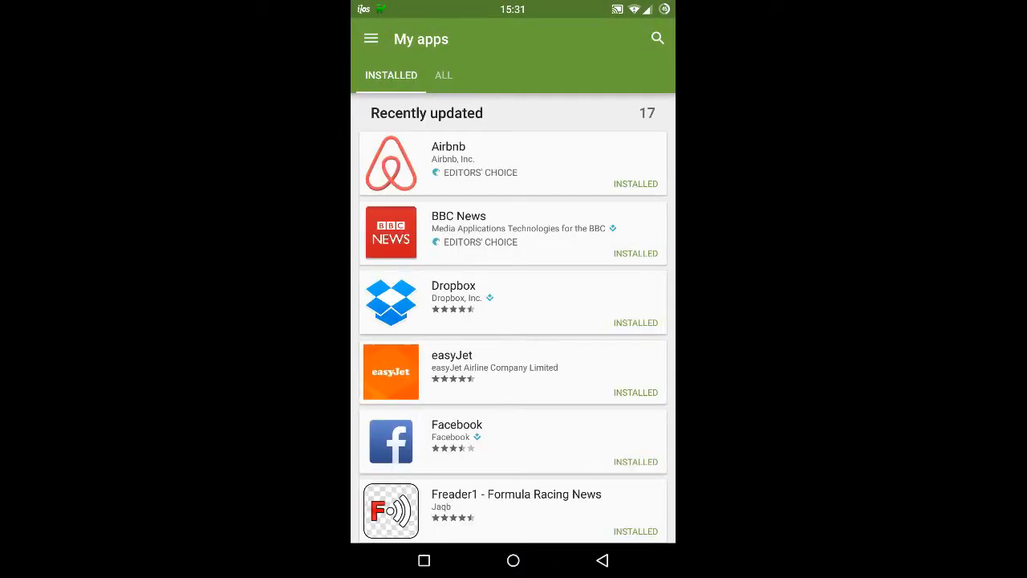
Step: Scroll the My apps list to AnTuTu Benchmark, run it and show the 36753 ranking
{"action": "scroll", "scroll_direction": "down", "scroll_amount": 3}
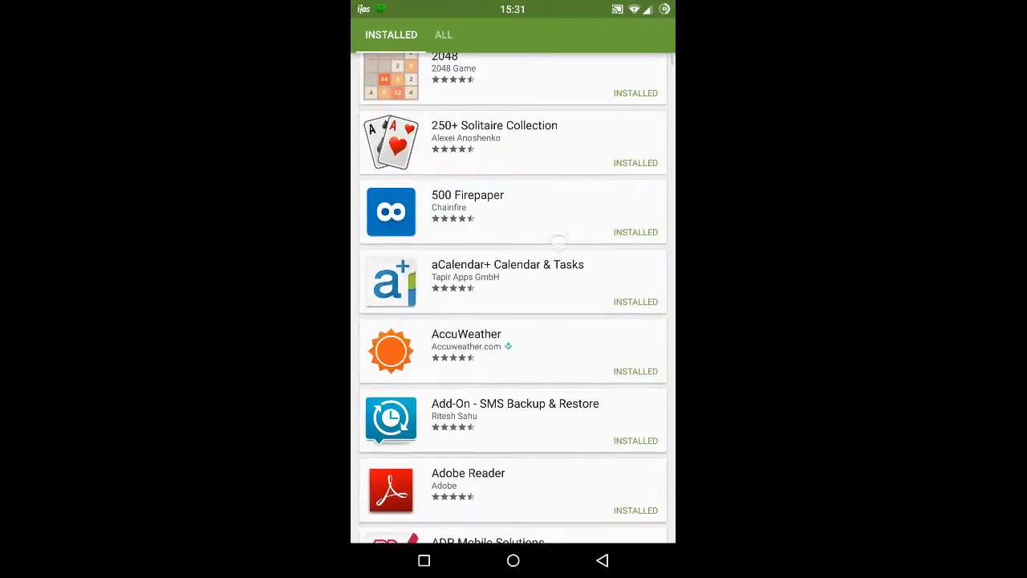
{"action": "scroll", "scroll_direction": "down", "scroll_amount": 3}
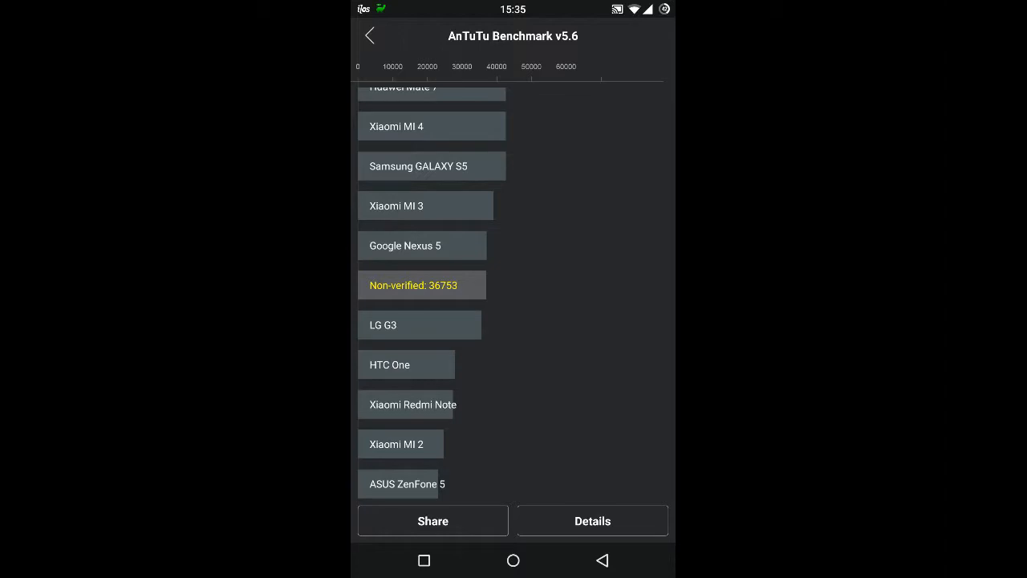
Step: Show the Details breakdown of the 36753 score into UX, CPU, RAM and GPU
{"action": "left_click", "coordinate": [593, 520]}
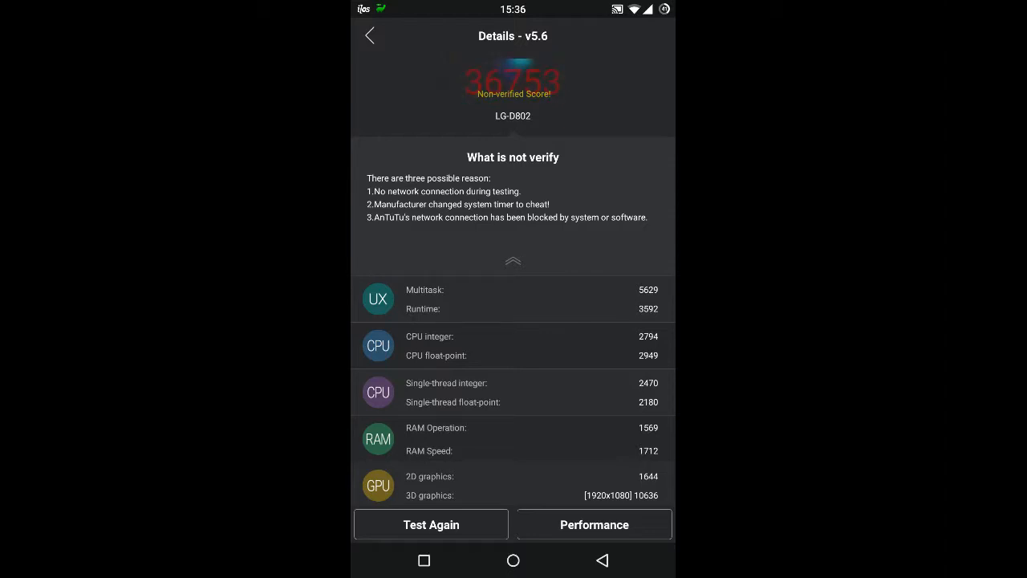
Step: Collapse the 'What is not verify' panel, review the Performance explanation, and return to the test screen
{"action": "left_click", "coordinate": [514, 260]}
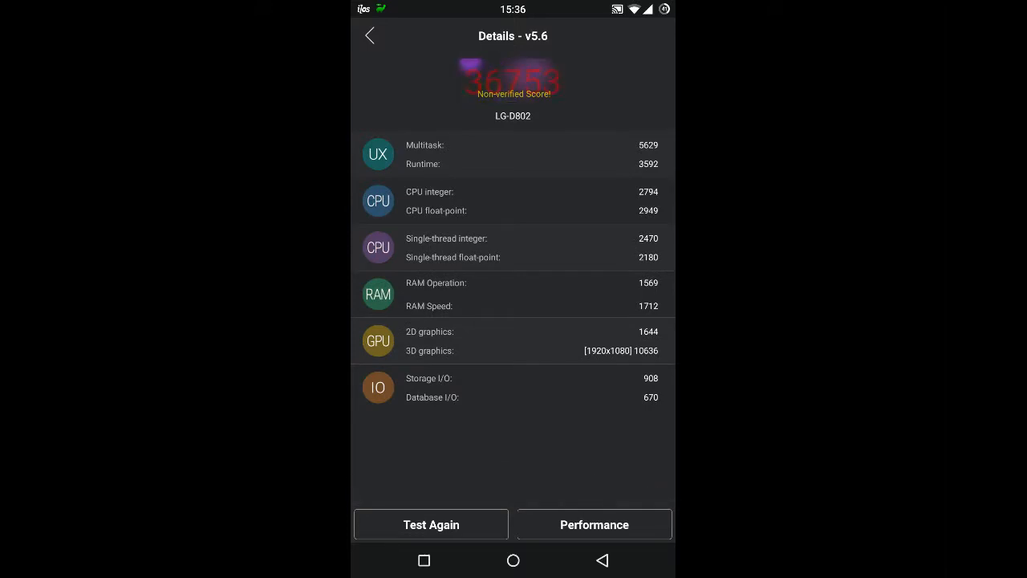
{"action": "left_click", "coordinate": [594, 523]}
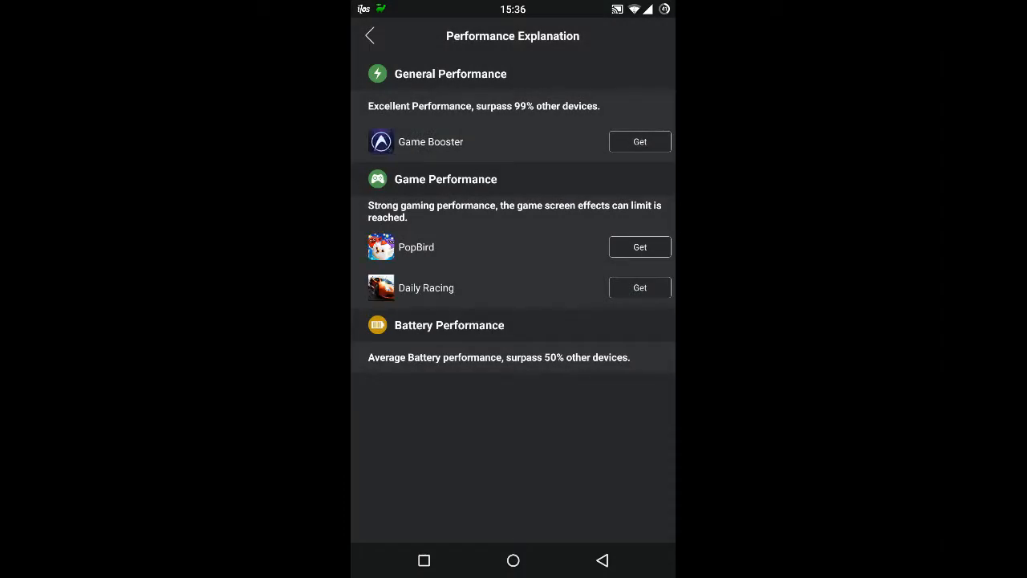
{"action": "left_click", "coordinate": [369, 36]}
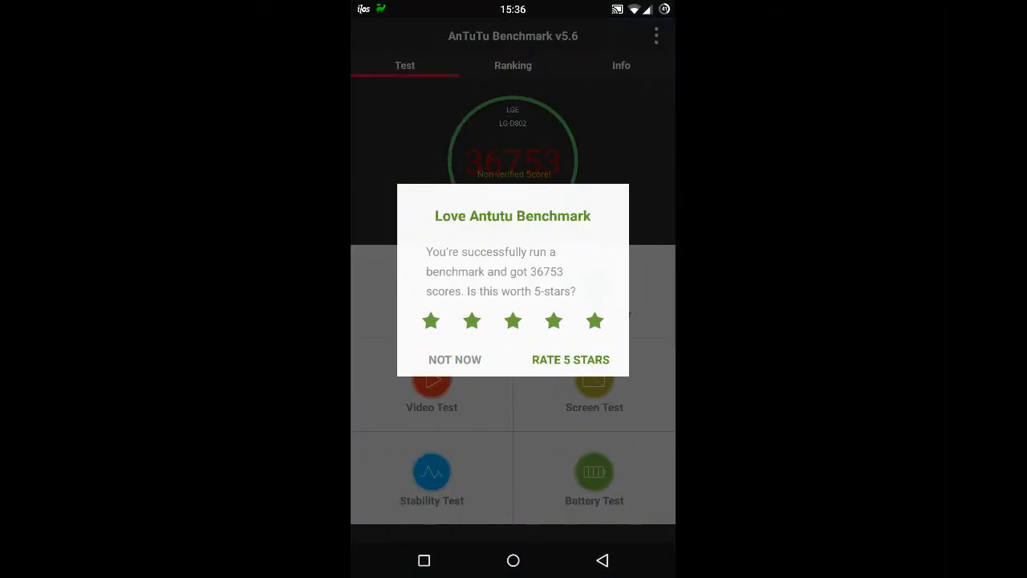
Step: Dismiss the rating prompt with NOT NOW and show the Ranking list with the 36753 score
{"action": "left_click", "coordinate": [455, 359]}
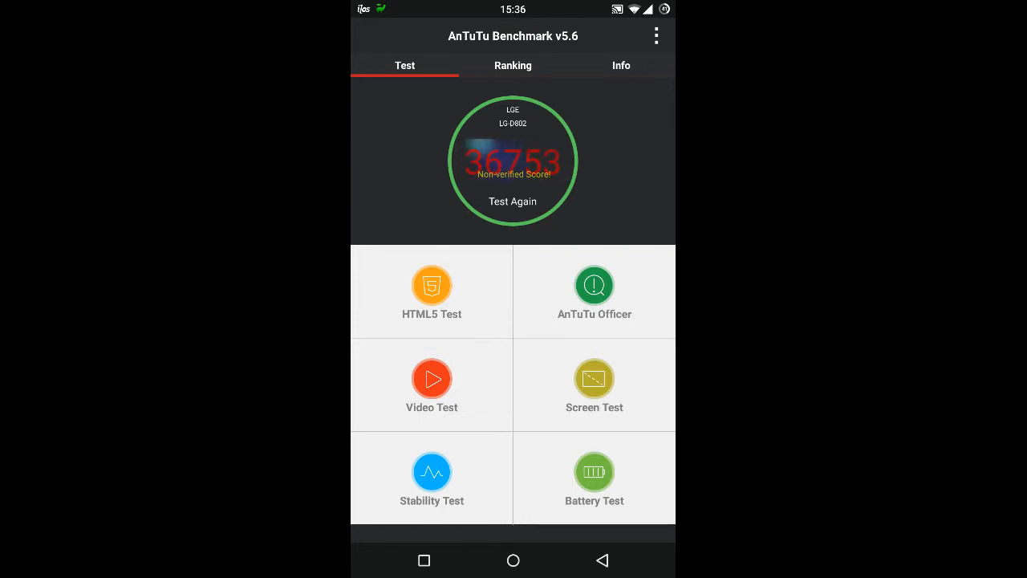
{"action": "left_click", "coordinate": [513, 65]}
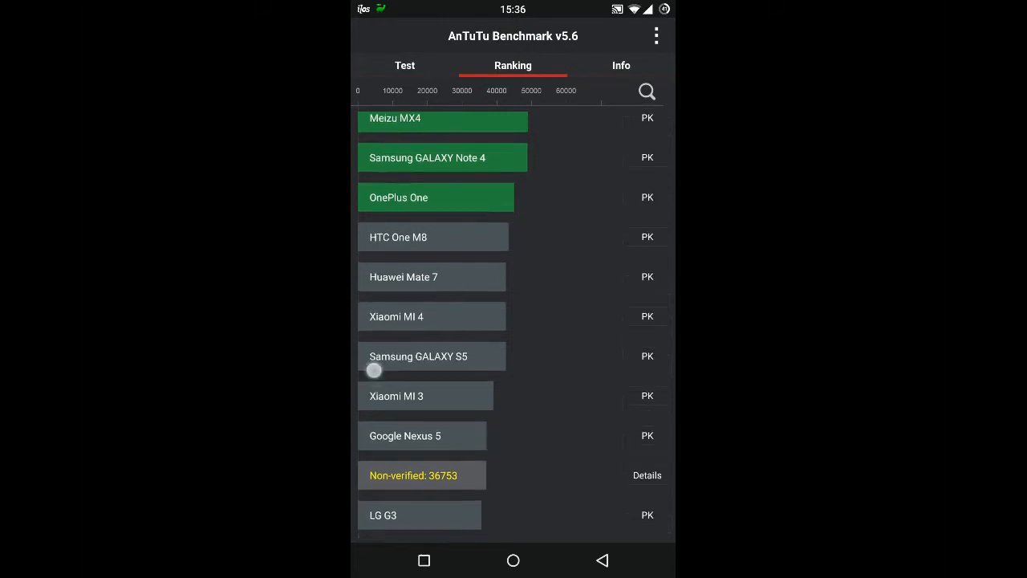
{"action": "scroll", "scroll_direction": "down", "scroll_amount": 3}
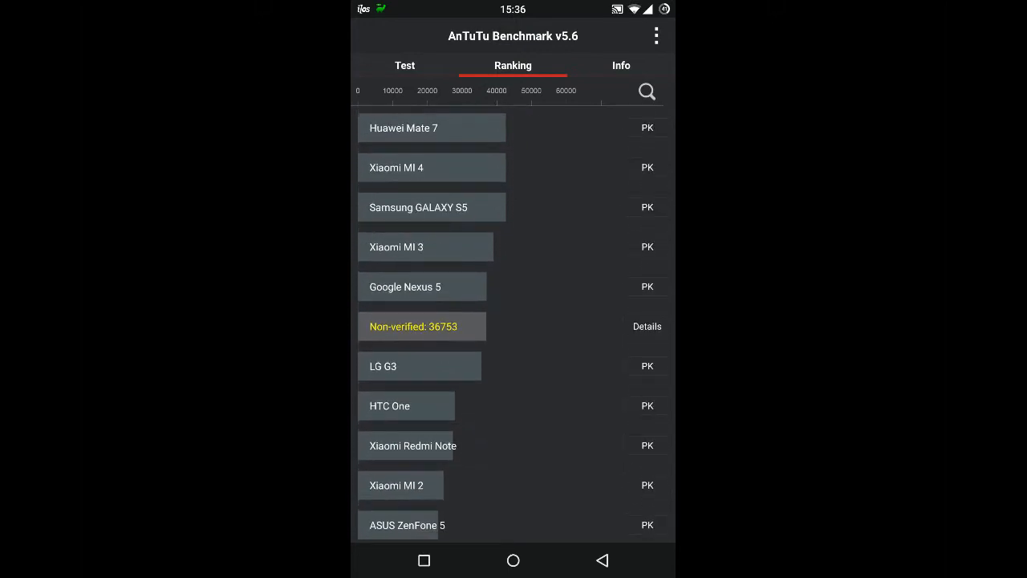
{"action": "scroll", "scroll_direction": "down", "scroll_amount": 3}
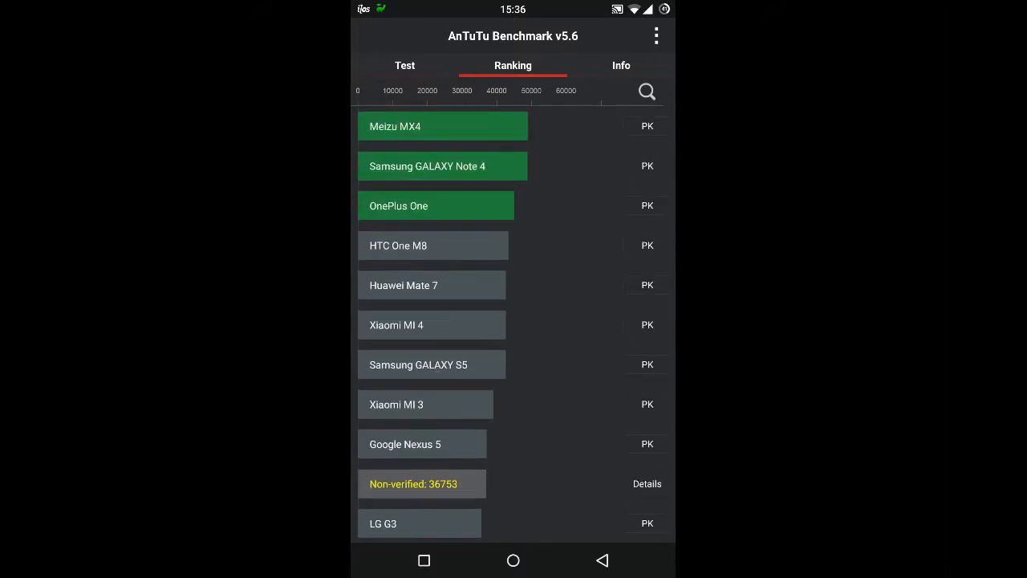
{"action": "left_click", "coordinate": [622, 64]}
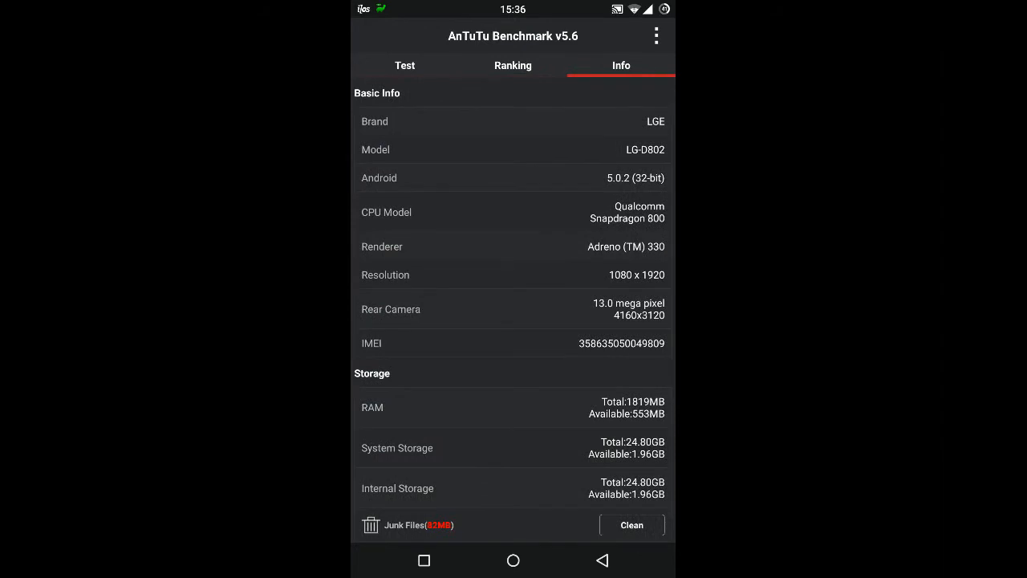
{"action": "scroll", "scroll_direction": "down", "scroll_amount": 3}
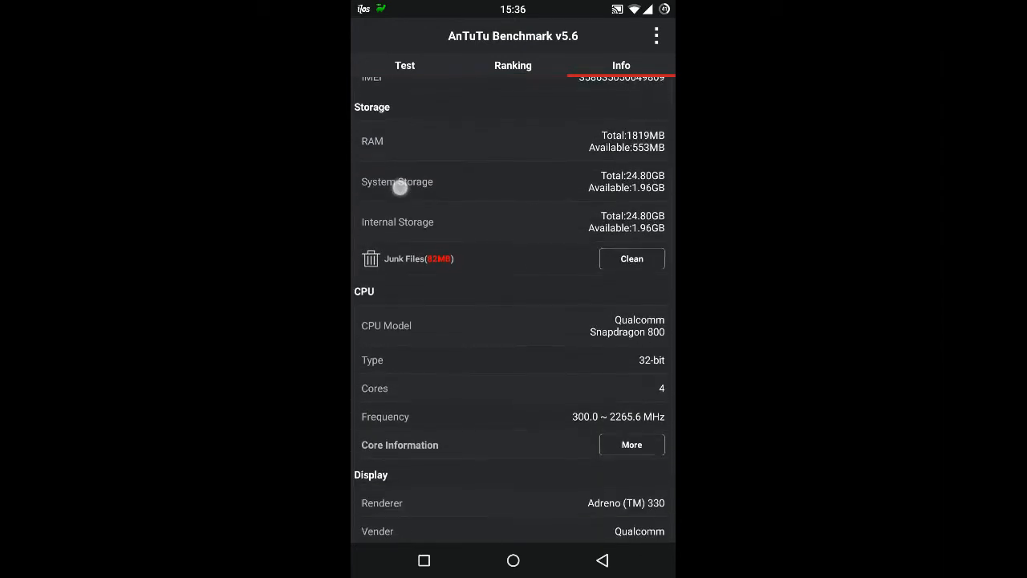
{"action": "left_click", "coordinate": [514, 64]}
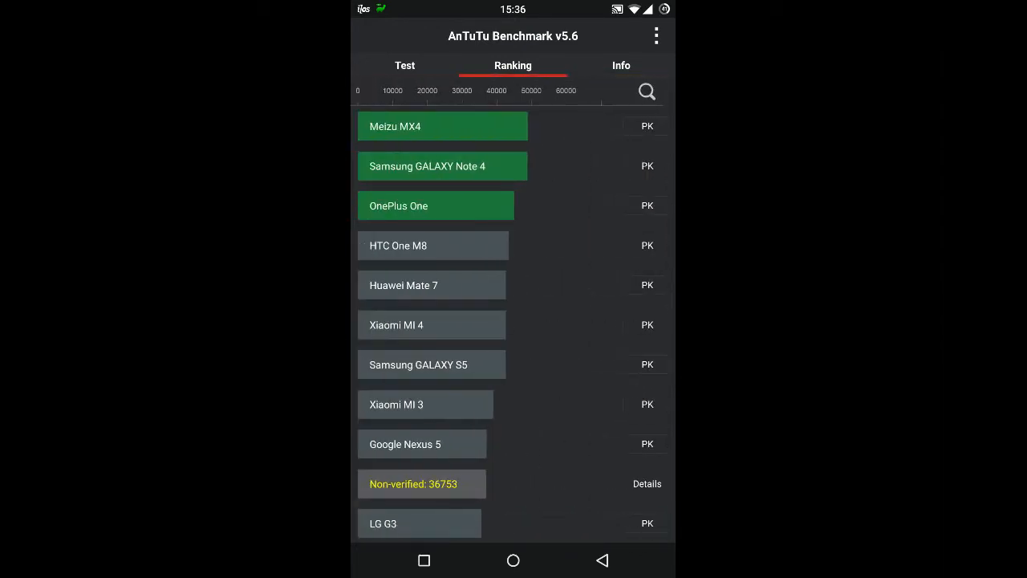